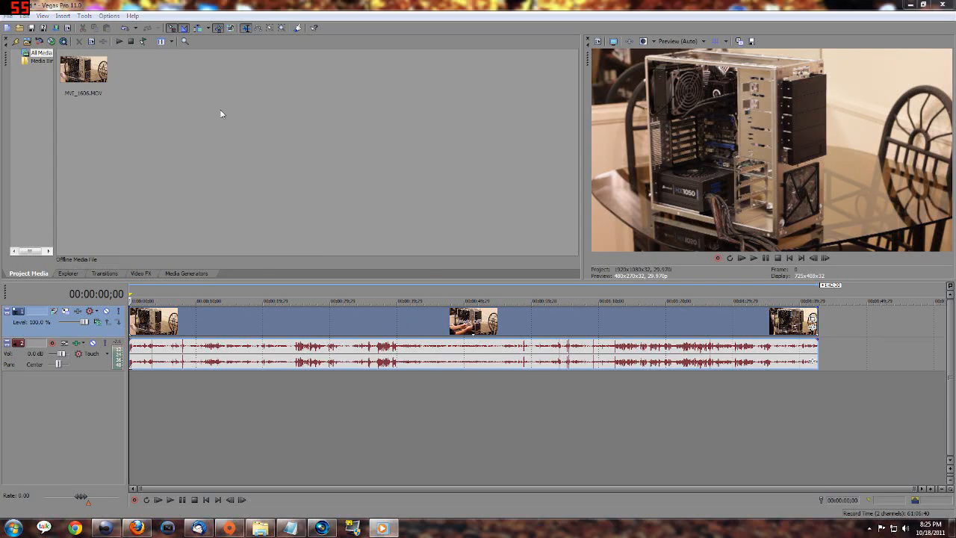
mouse_move(388, 369)
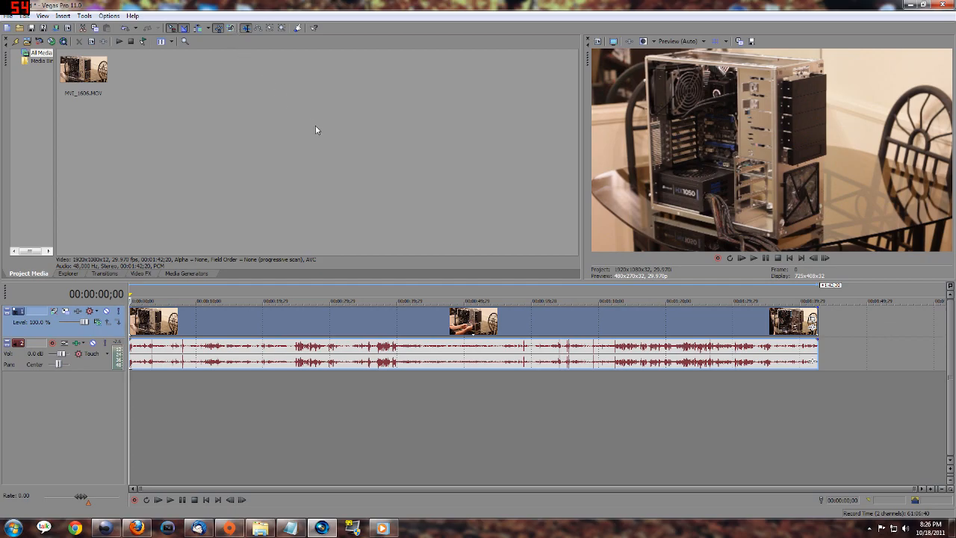
mouse_move(383, 252)
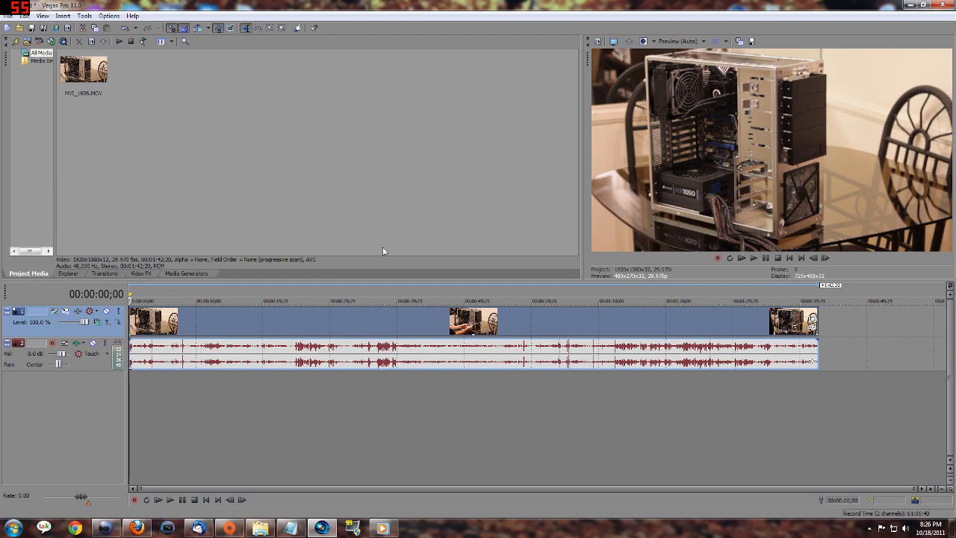
mouse_move(451, 269)
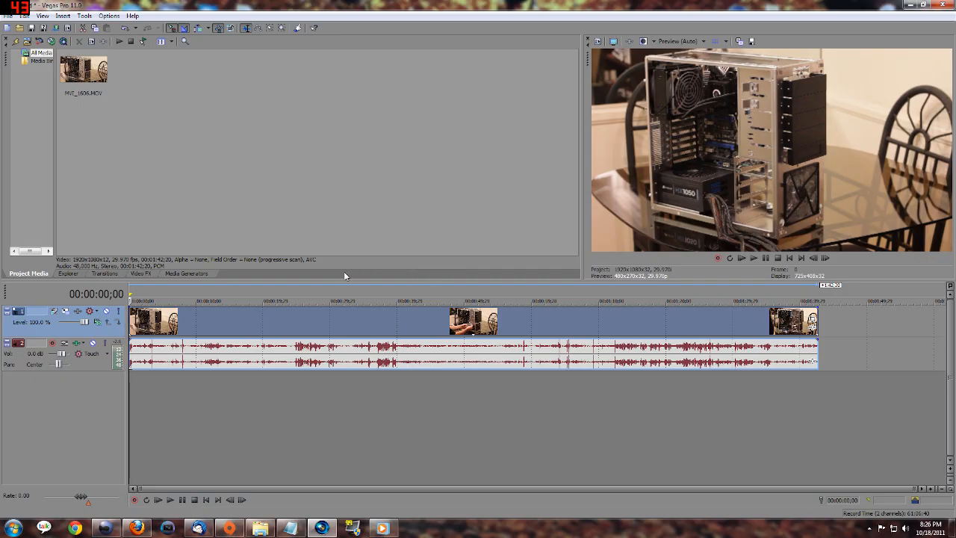
mouse_move(402, 268)
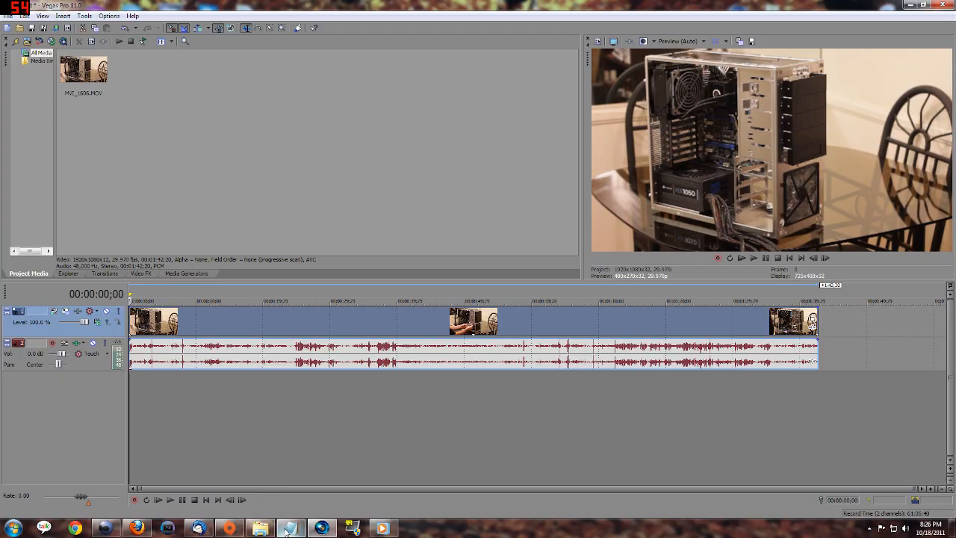
- Open Vegas Pro Preferences on the Video tab to show GPU acceleration and rendering thread settings
left_click(289, 528)
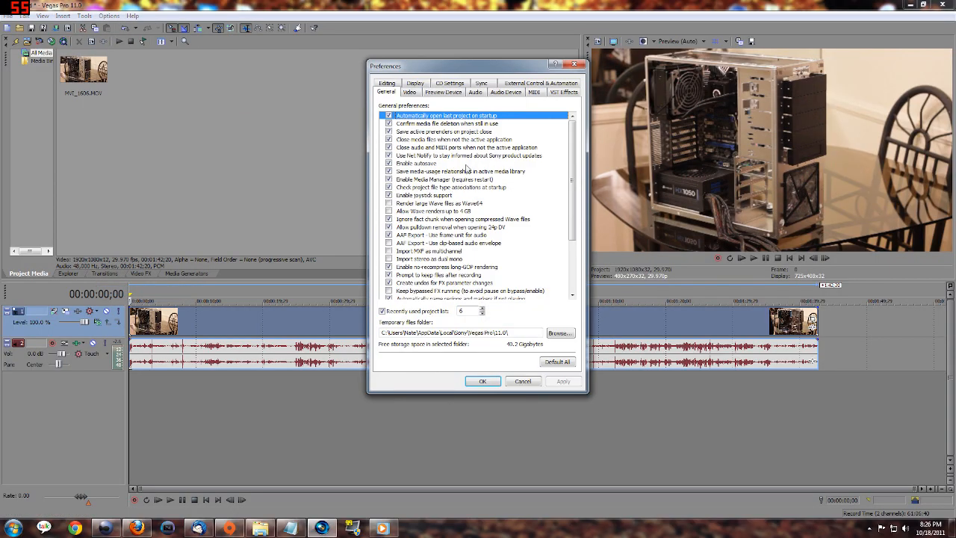
left_click(409, 92)
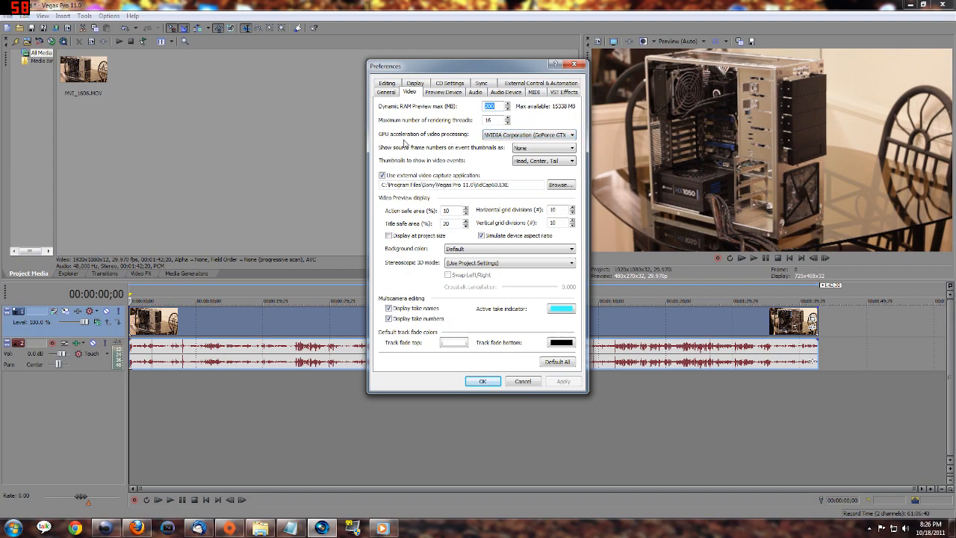
mouse_move(564, 129)
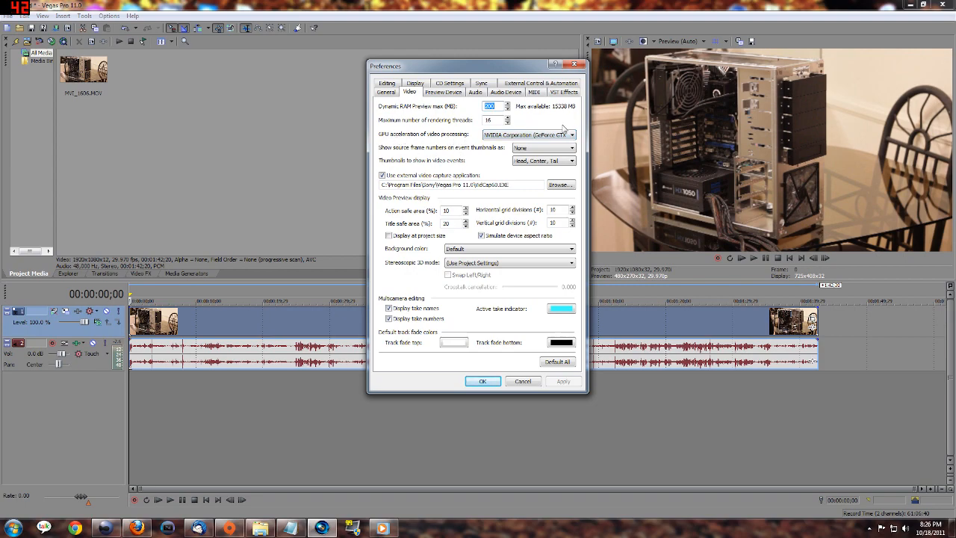
- Keep NVIDIA GeForce selected for GPU acceleration of video processing
left_click(571, 134)
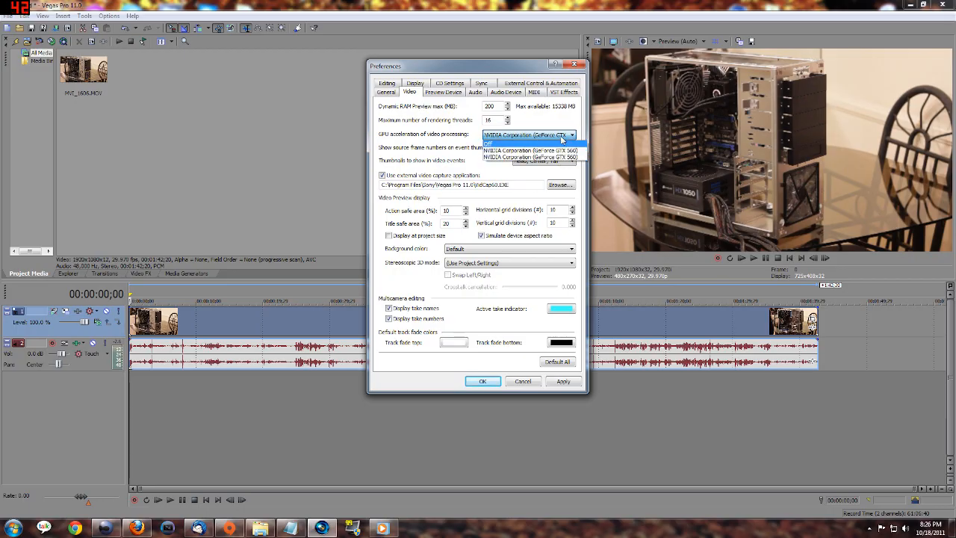
mouse_move(530, 150)
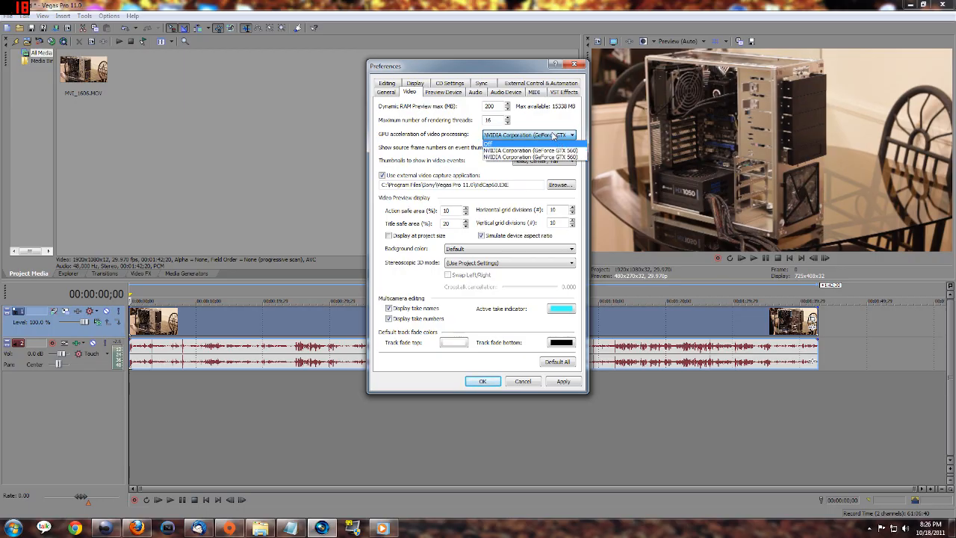
left_click(531, 151)
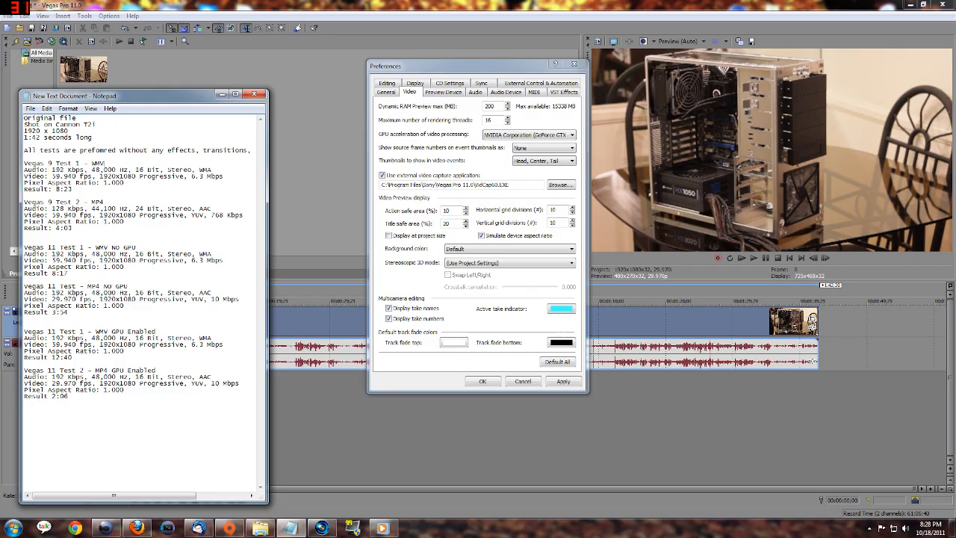
left_click_drag(24, 170, 209, 182)
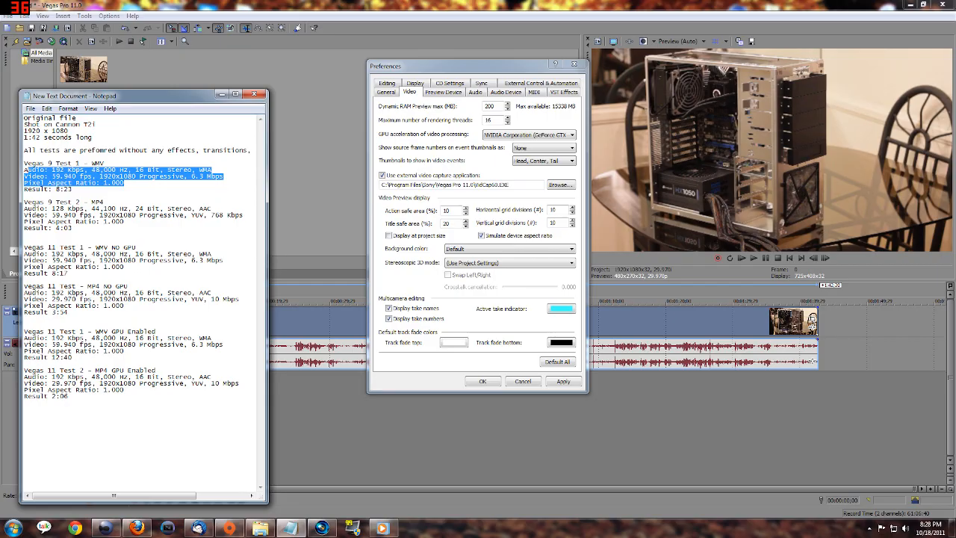
left_click(134, 172)
type("Result 3:34")
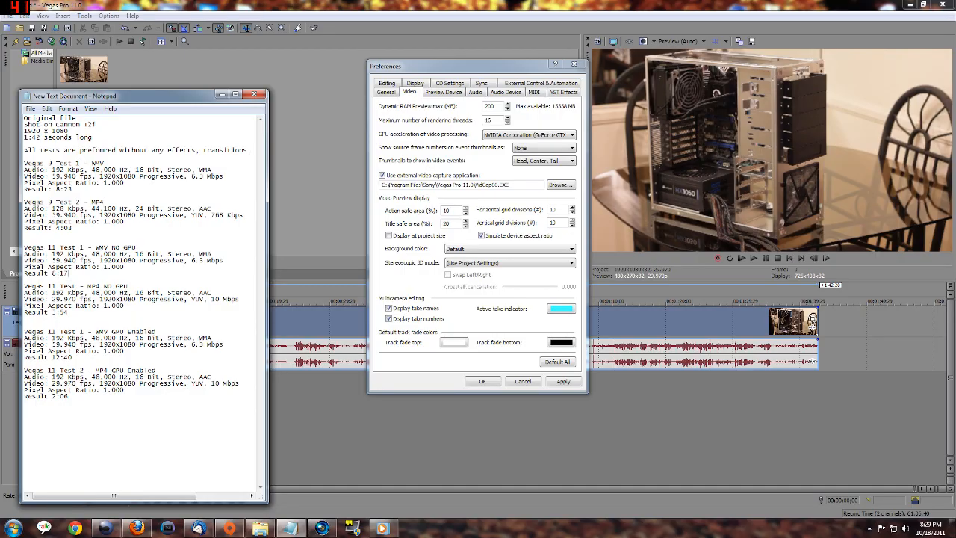
double_click(75, 286)
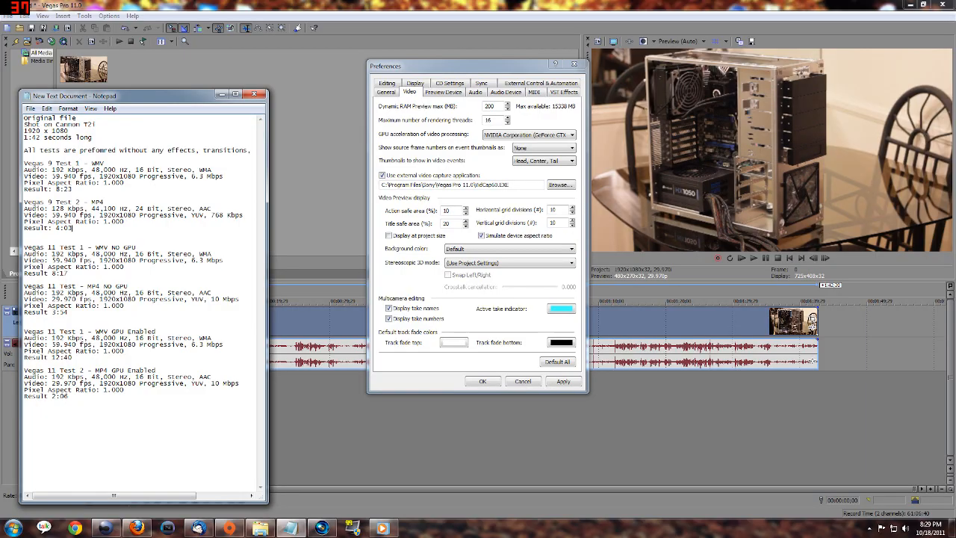
double_click(127, 331)
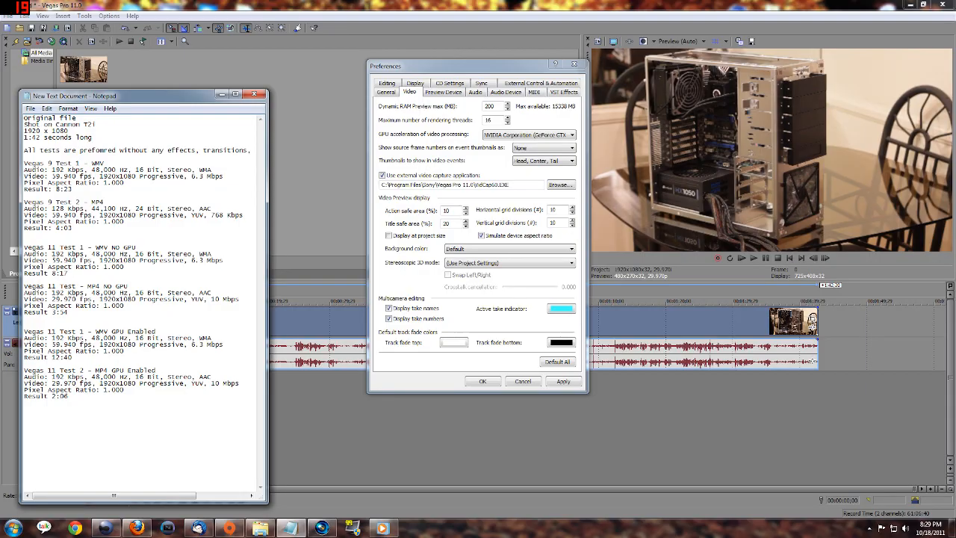
double_click(48, 273)
type("Result: 3:54")
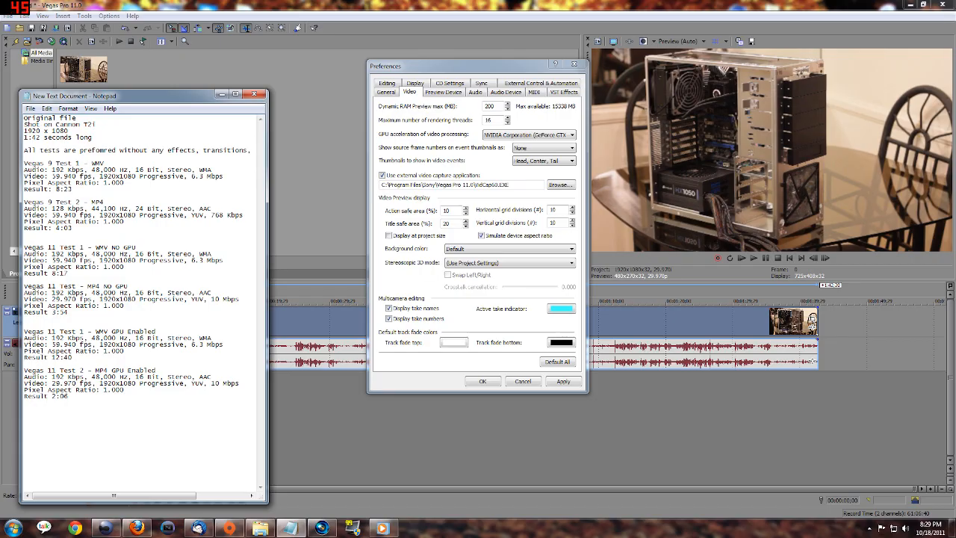
double_click(47, 396)
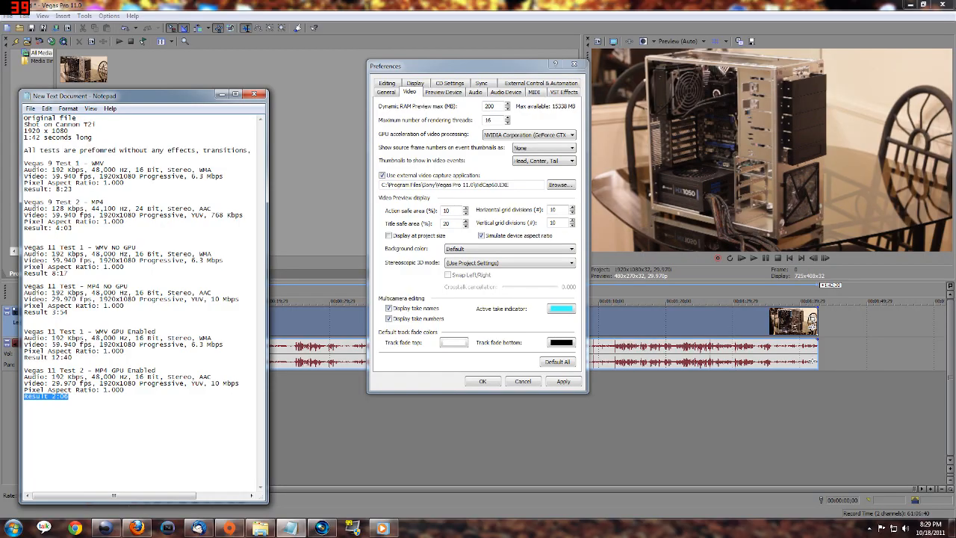